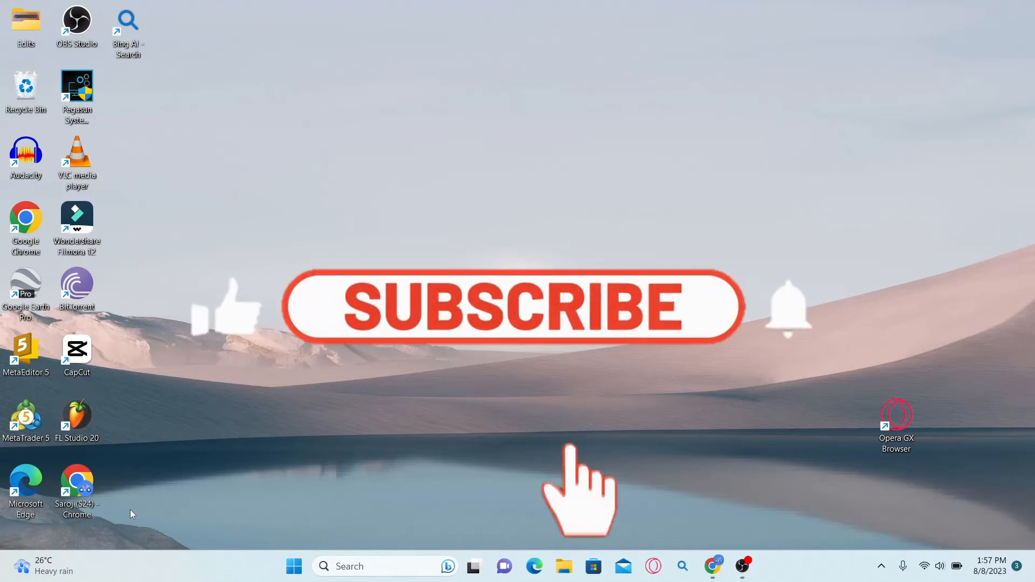
- Launch Chrome, load bamboohr.com, and maximize the browser window
click(511, 305)
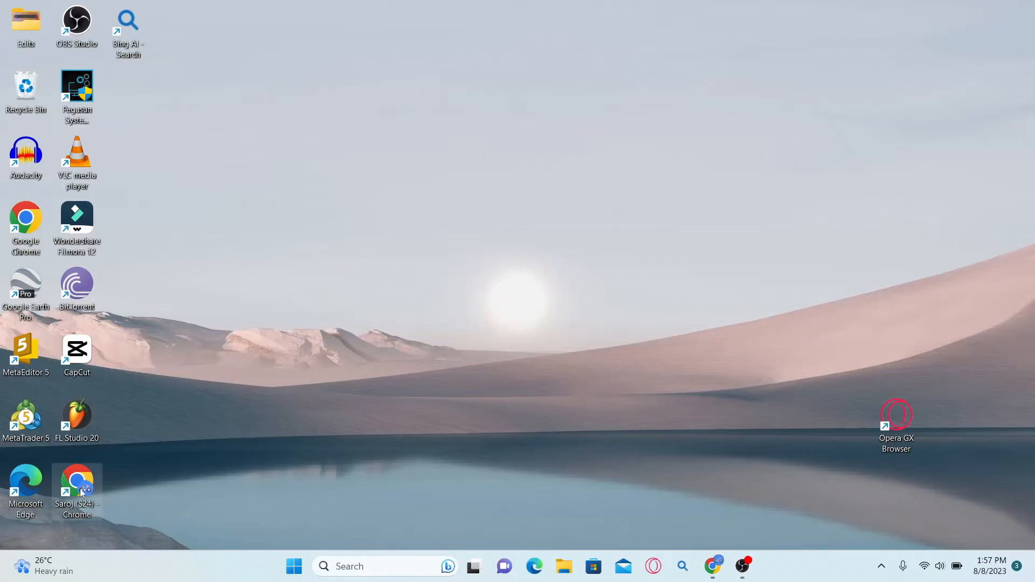
double_click(76, 486)
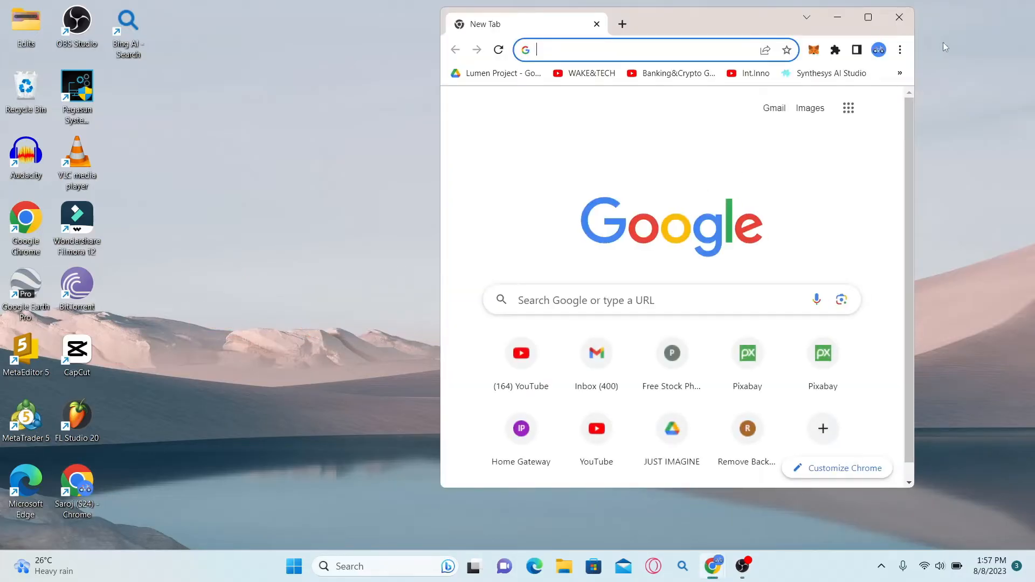
text(bamboohr.com)
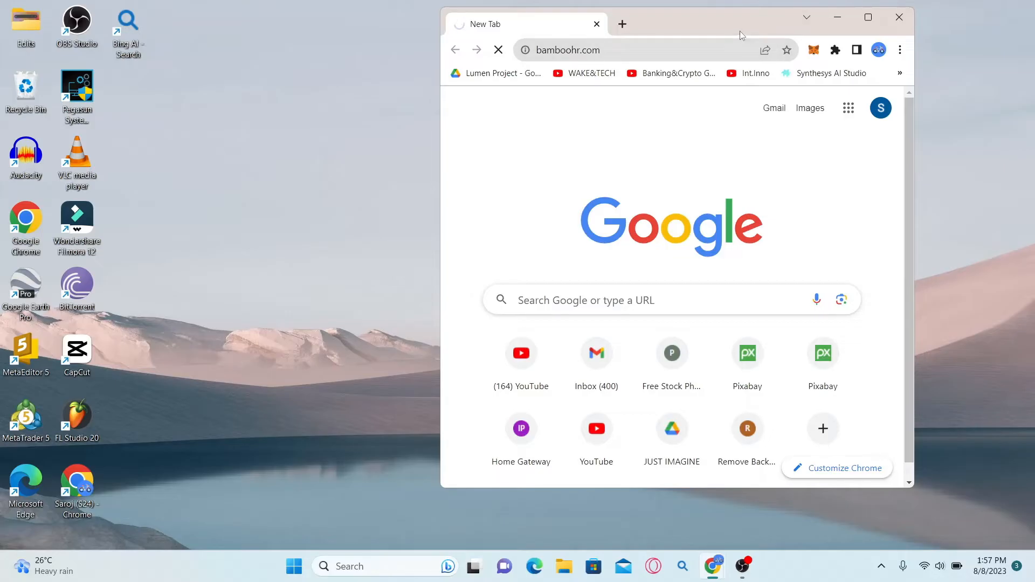
click(868, 17)
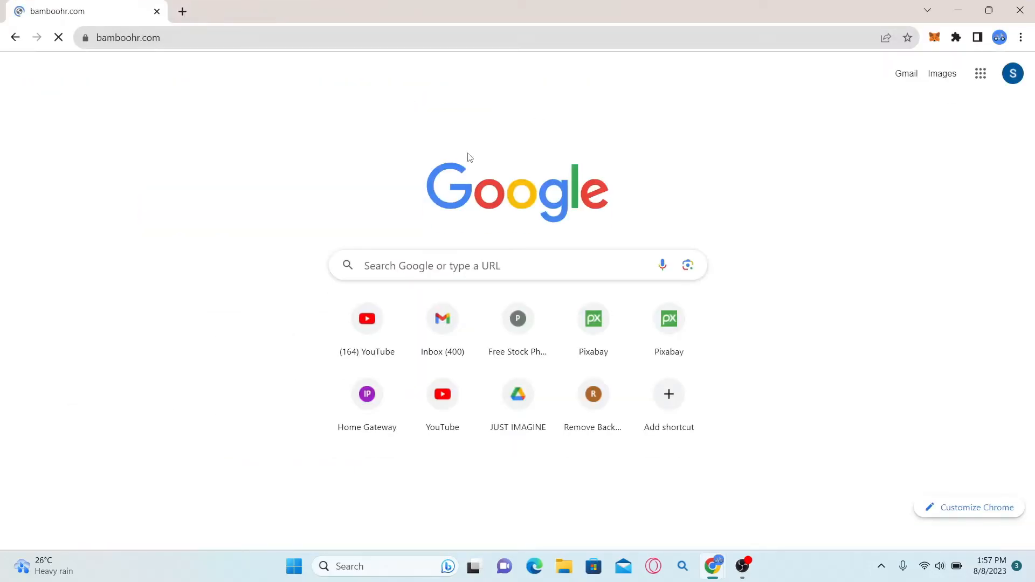
click(129, 38)
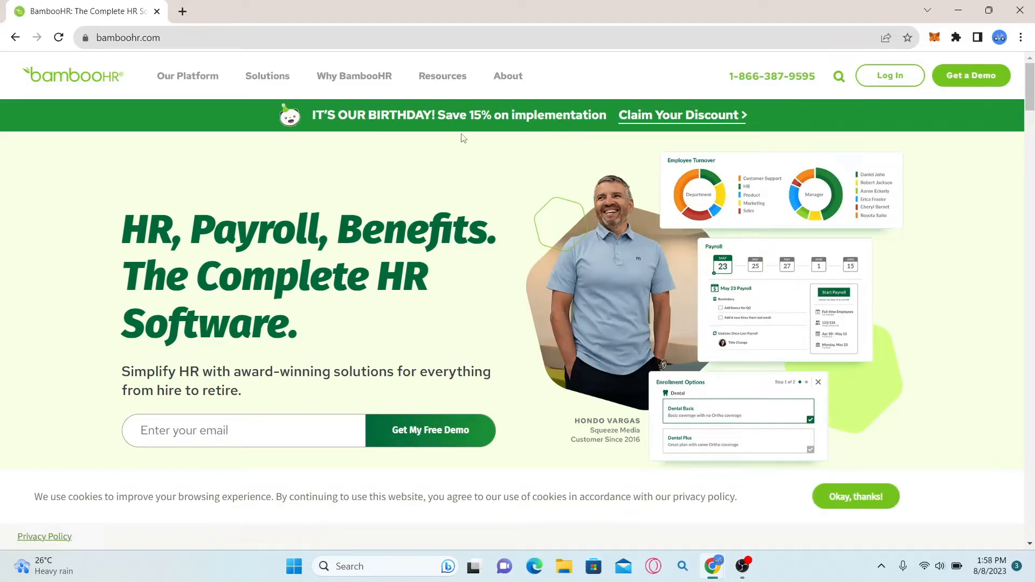
mouse_move(889, 76)
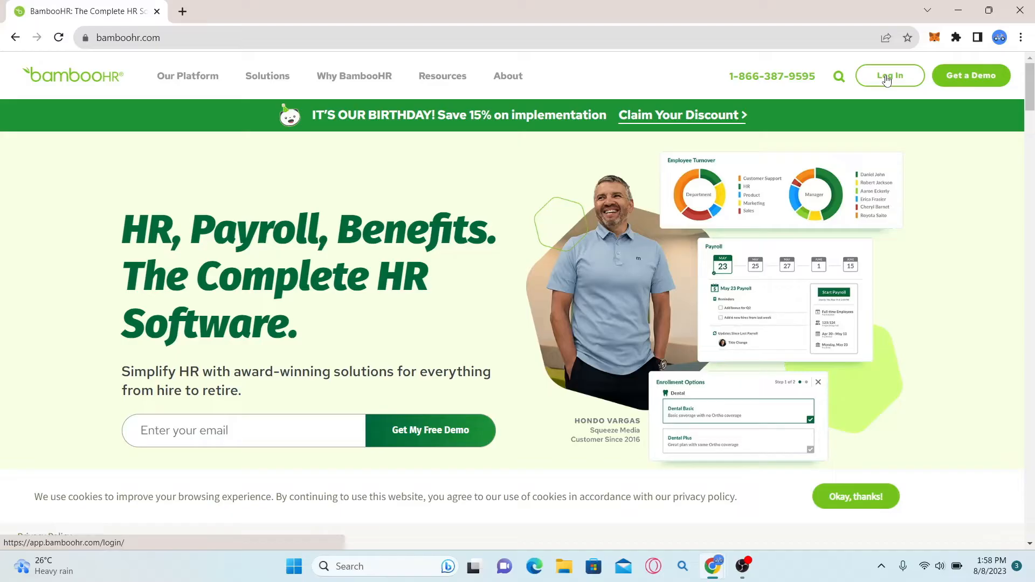
- Go to the BambooHR login page and view then dismiss the 'What's my domain?' explanation
click(889, 75)
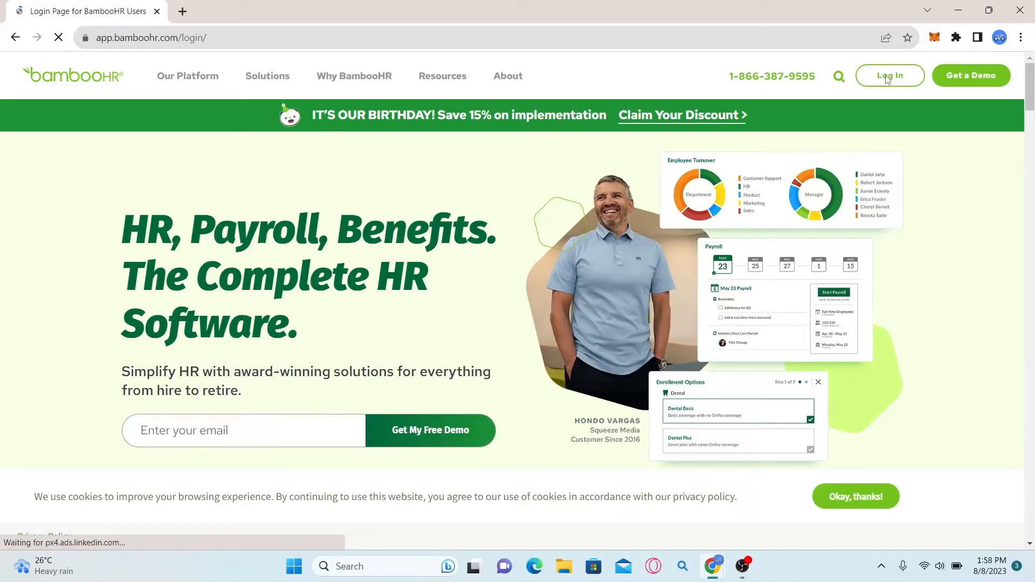
click(889, 75)
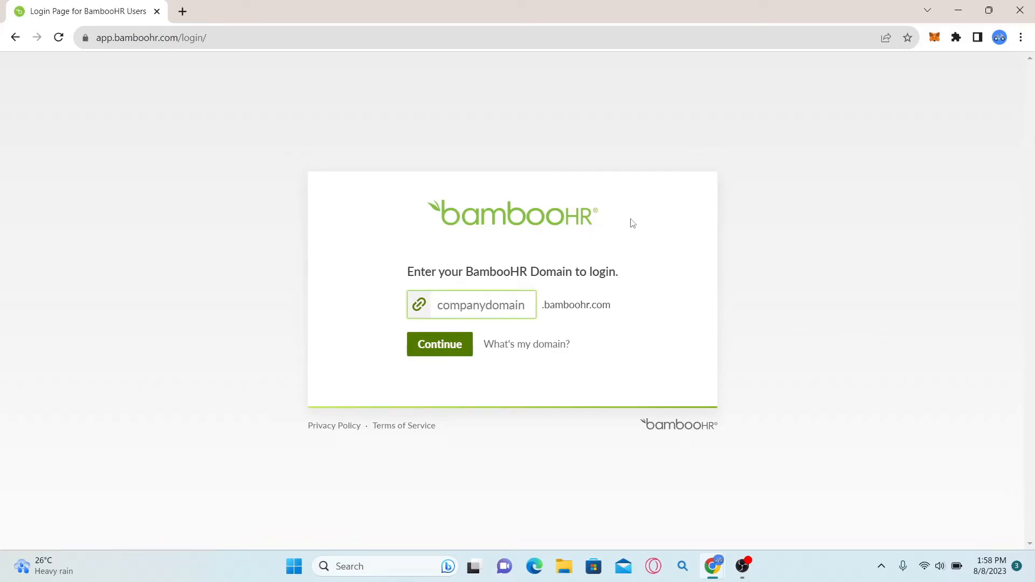
mouse_move(526, 344)
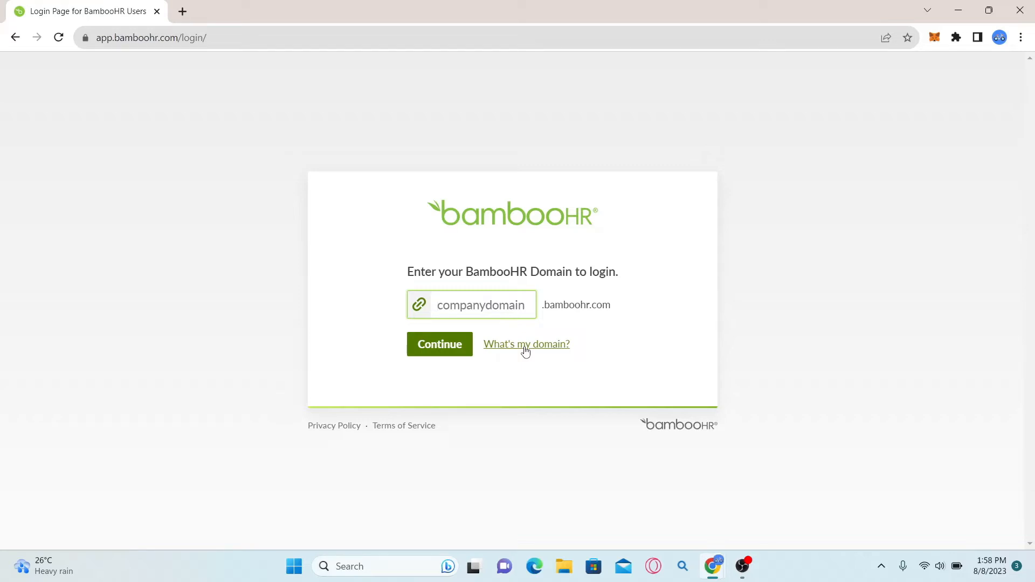
click(526, 344)
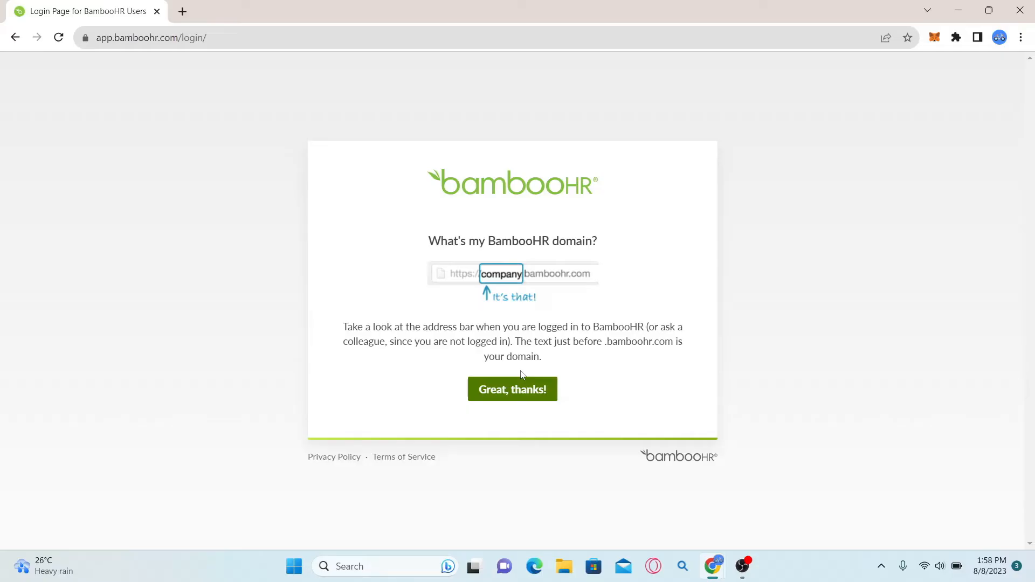
click(512, 389)
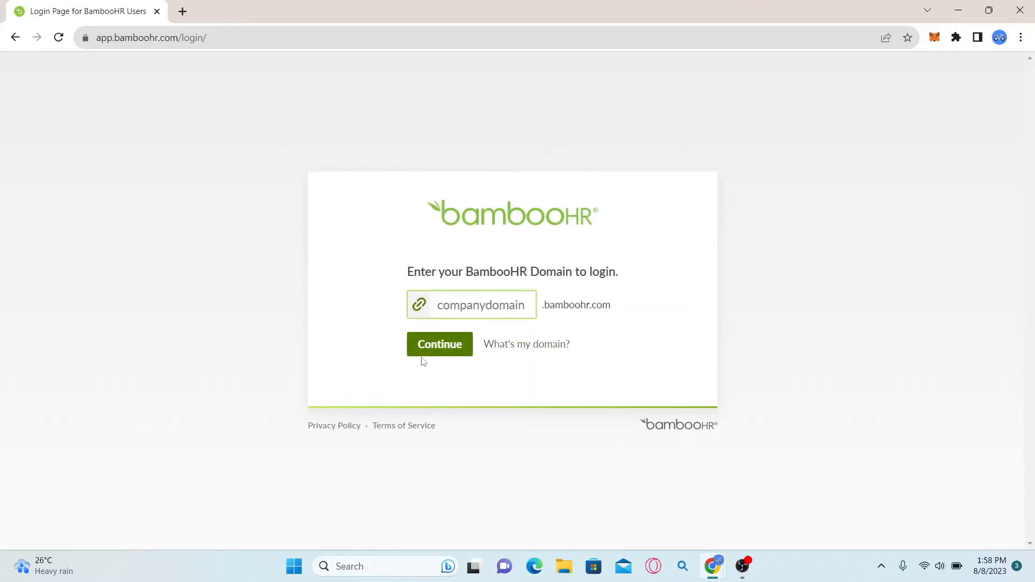
mouse_move(439, 344)
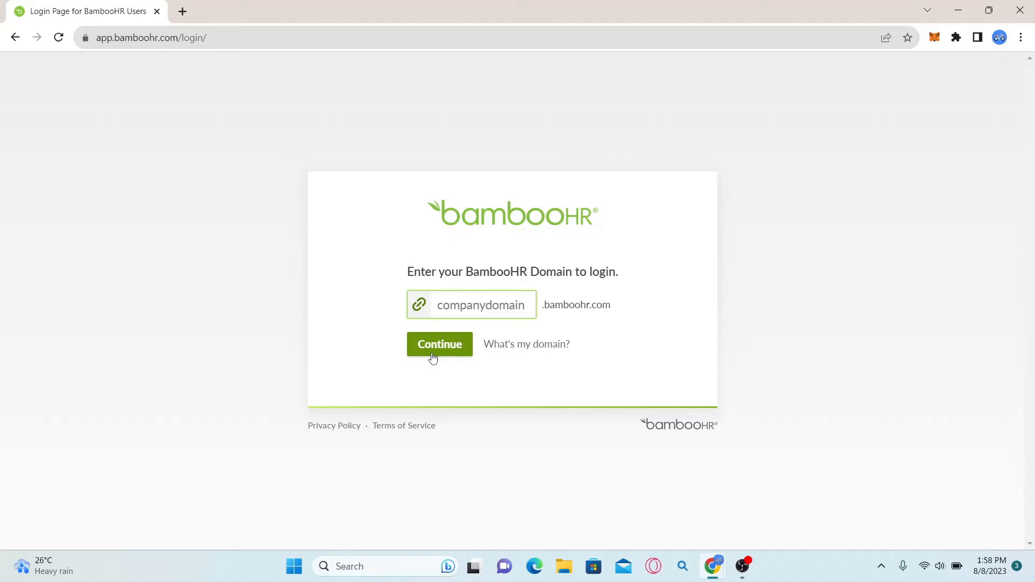
click(480, 304)
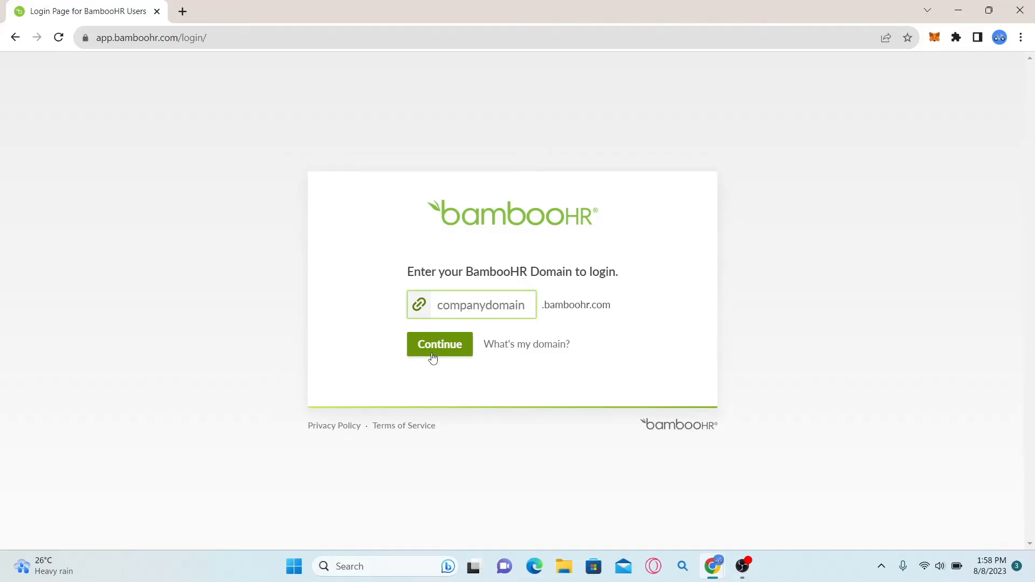
mouse_move(471, 343)
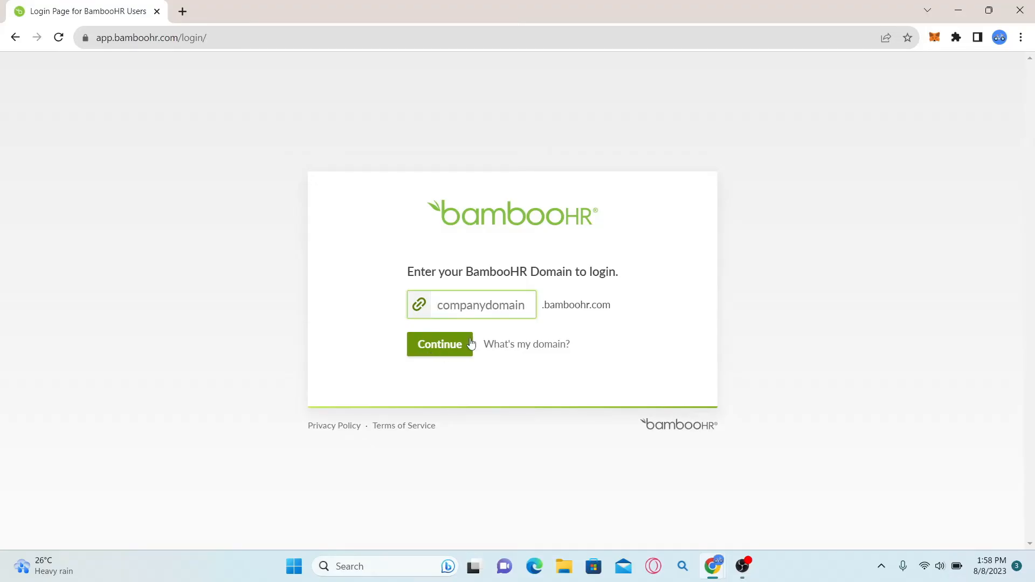